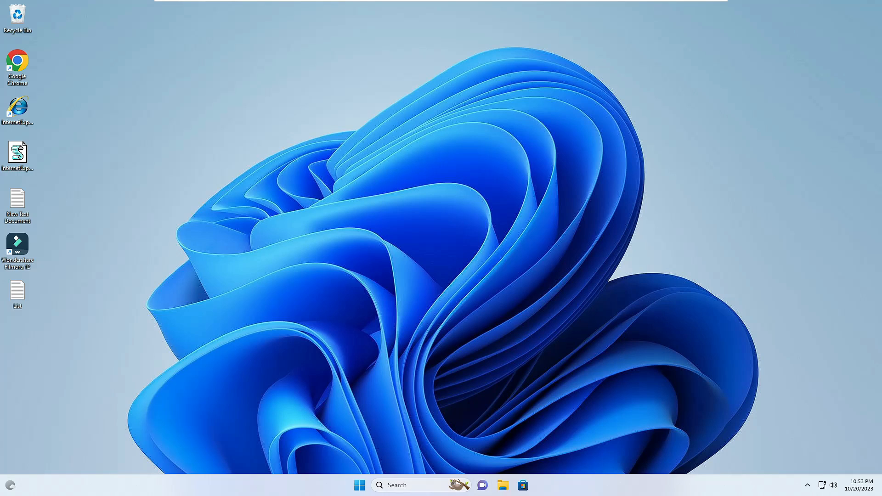
# Step: Reach the Privacy & security page of Windows Settings from the Start menu's quick links
pyautogui.rightClick(358, 485)
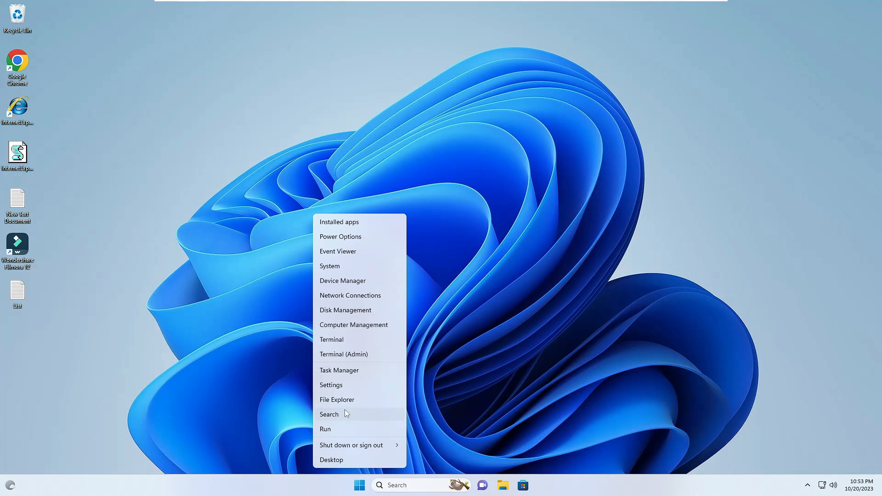
pyautogui.click(330, 385)
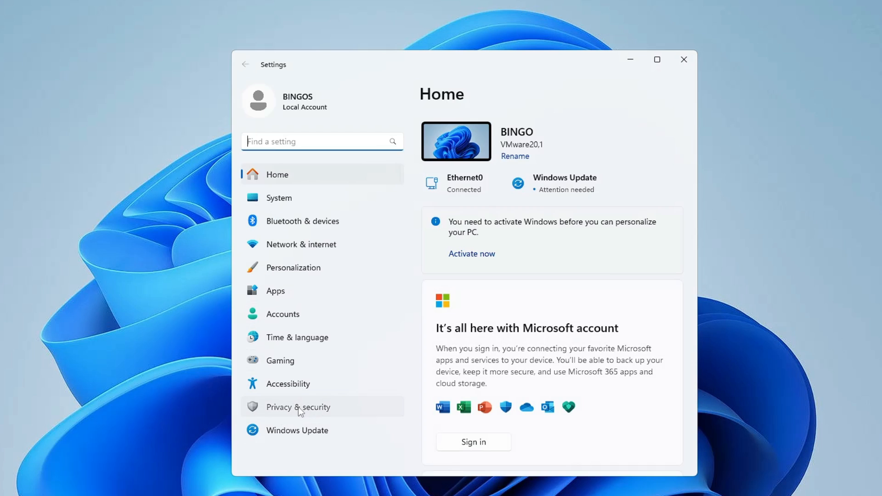
pyautogui.click(298, 407)
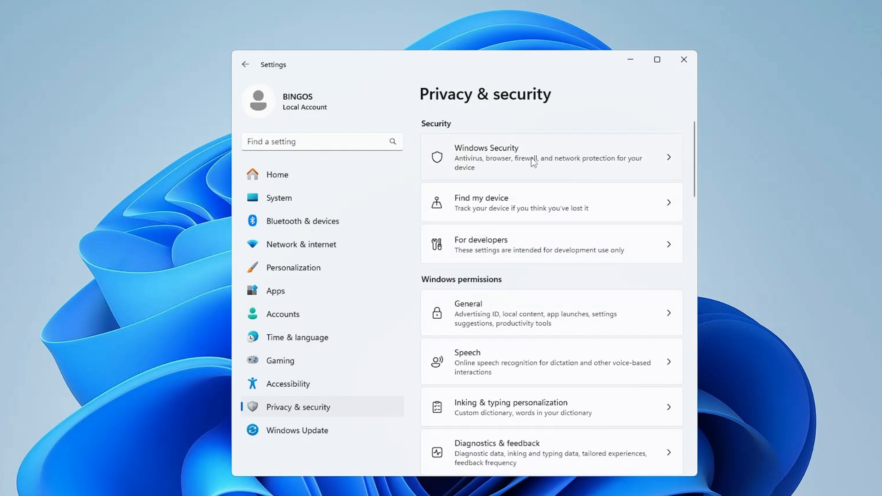
# Step: Launch Windows Security, see the blank Security at a glance dashboard, and close it
pyautogui.click(535, 156)
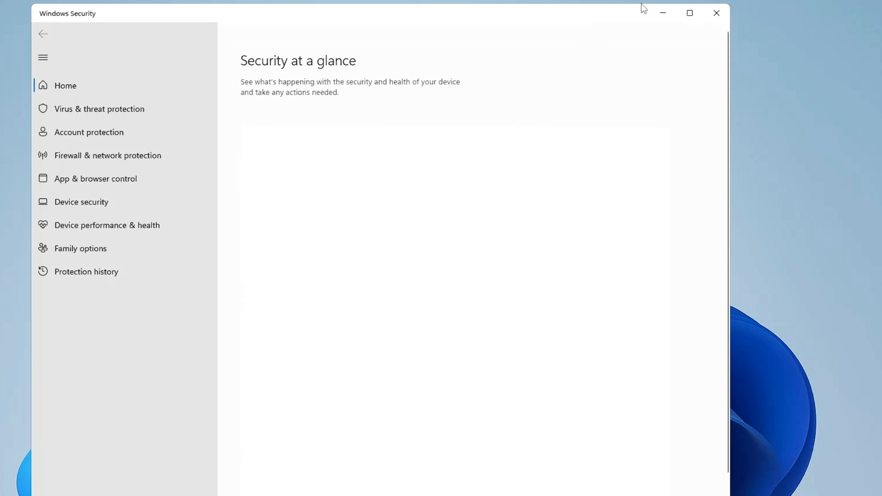
pyautogui.moveTo(639, 5)
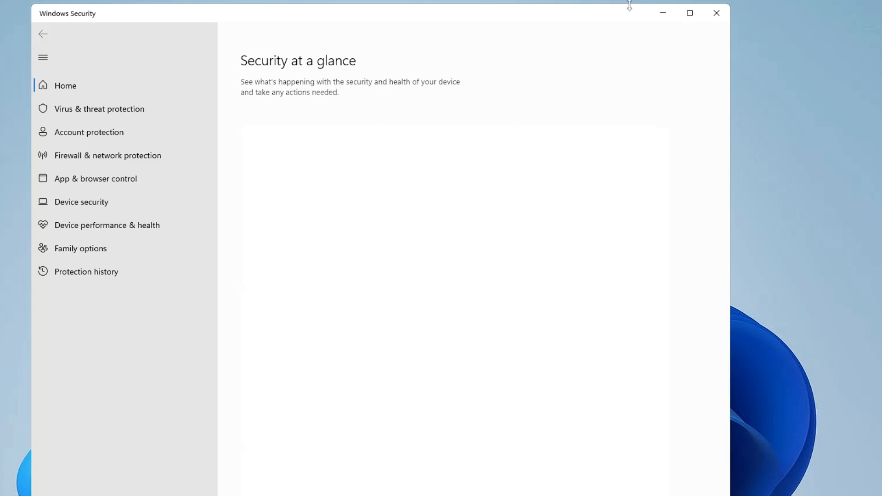
pyautogui.moveTo(622, 11)
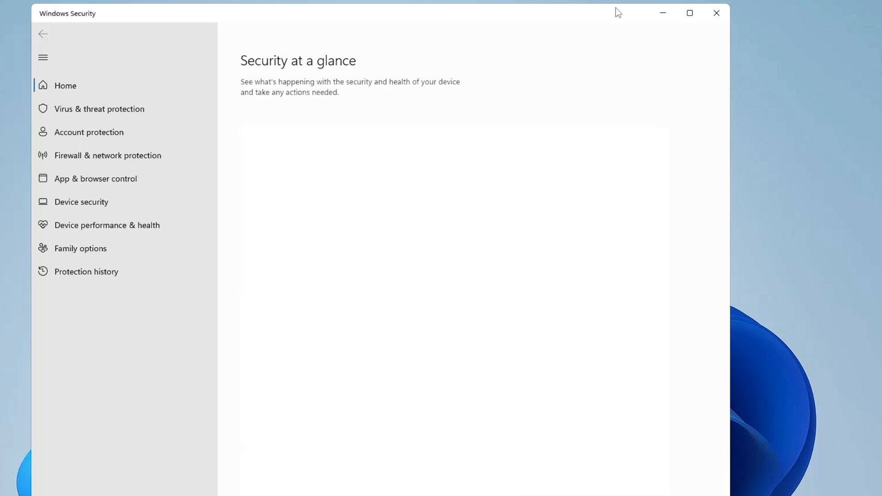
pyautogui.click(716, 13)
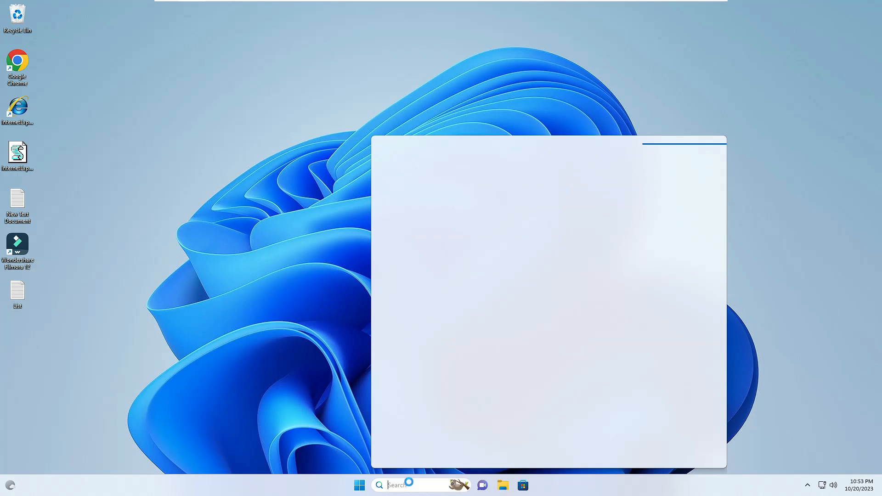
# Step: Start an administrator Command Prompt via a CMD search
pyautogui.write('CMD')
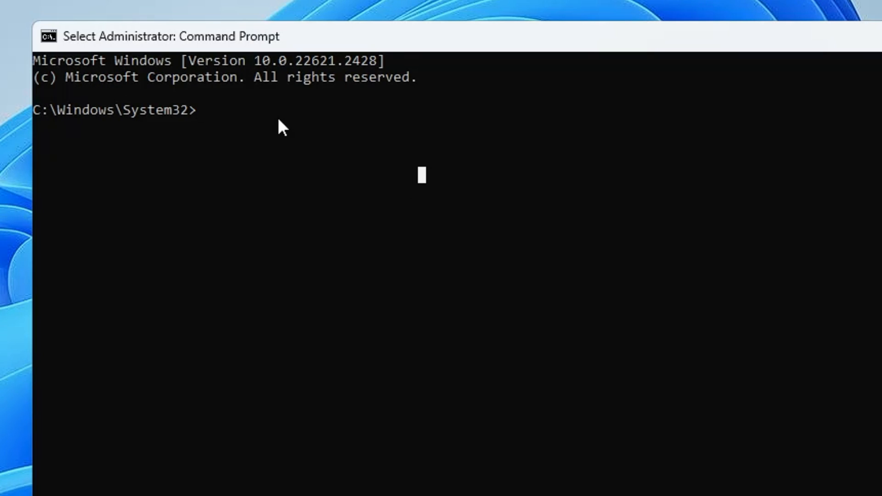
# Step: Run Dism /Online /Cleanup-Image /RestoreHealth to repair the Windows image
pyautogui.write('Dism')
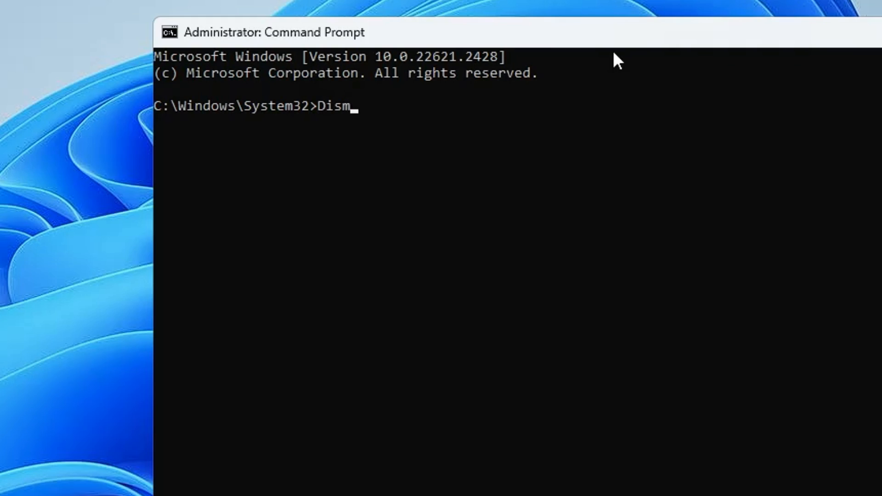
pyautogui.write('/')
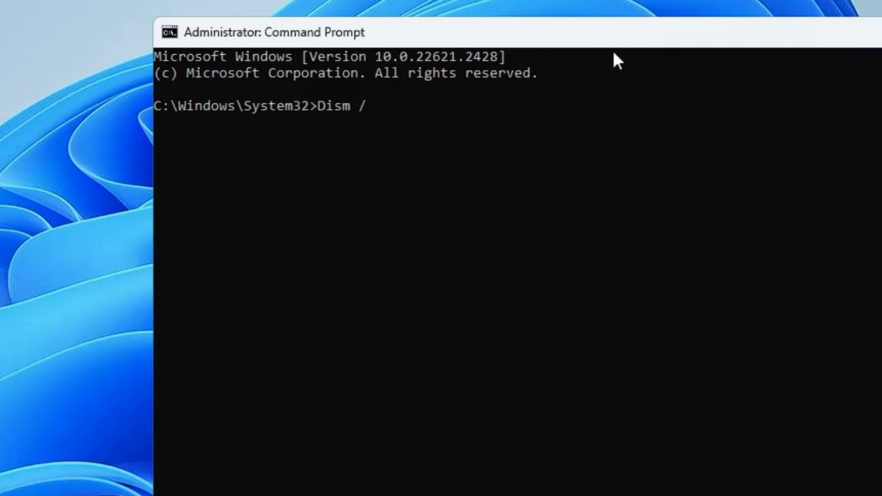
pyautogui.write('Online')
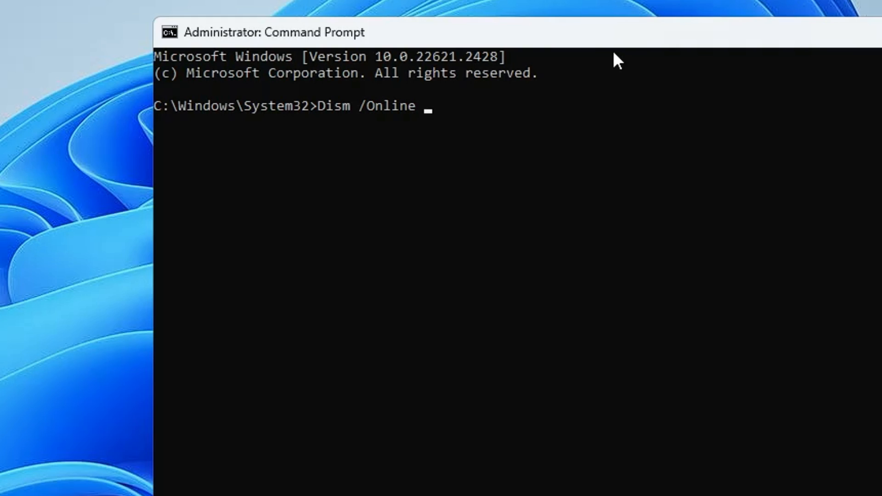
pyautogui.write('/Clea')
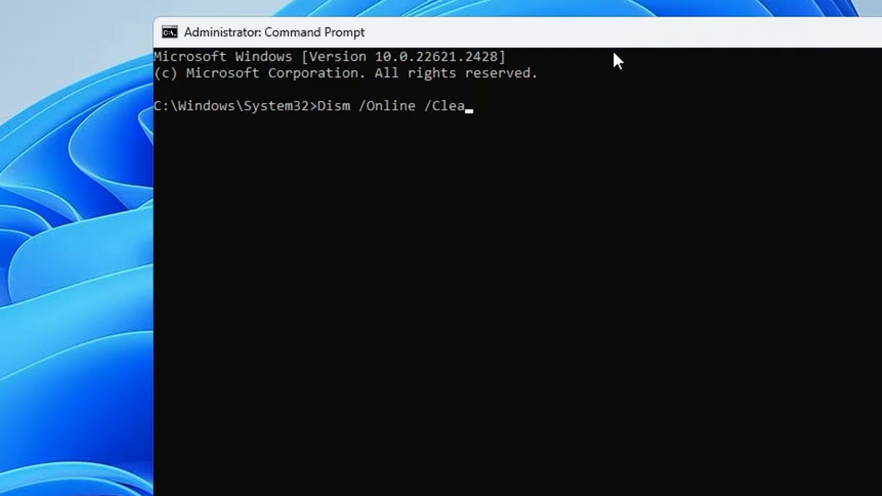
pyautogui.write('nup-Imag')
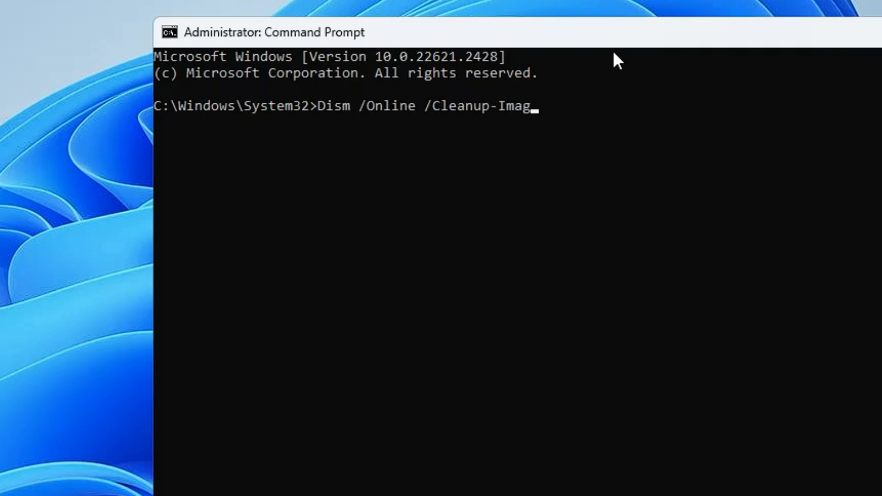
pyautogui.write('e /Rest')
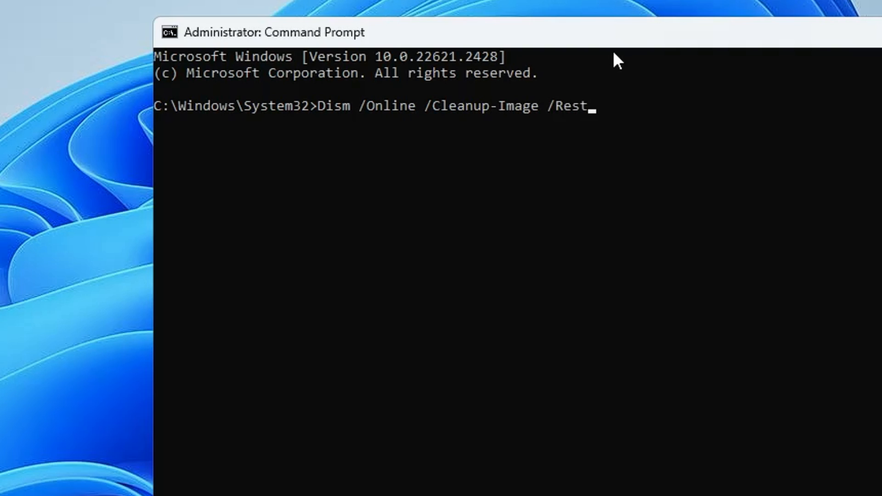
pyautogui.press('Return')
pyautogui.write('w')
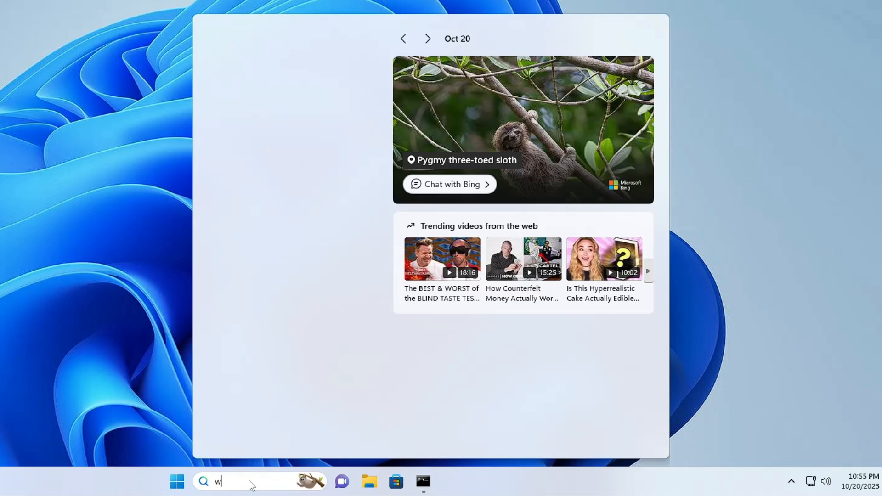
# Step: Search for Windows Security and bring up its App settings page from the result's options
pyautogui.write('indows security')
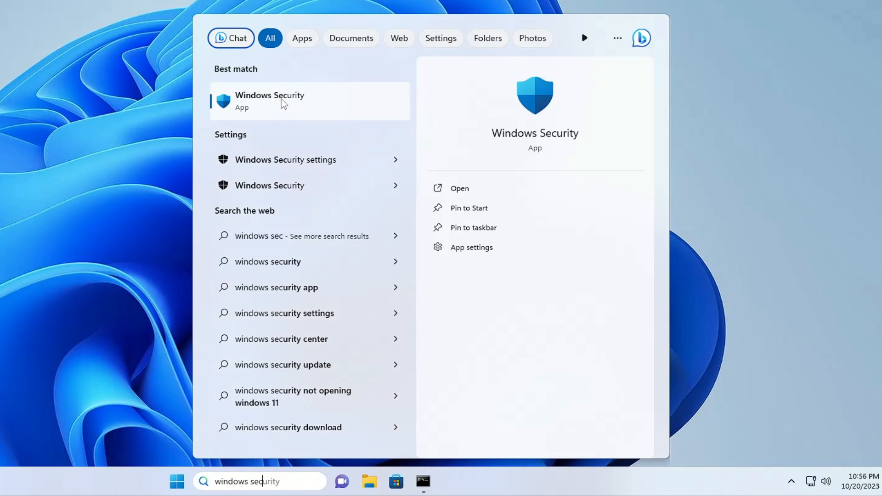
pyautogui.rightClick(282, 101)
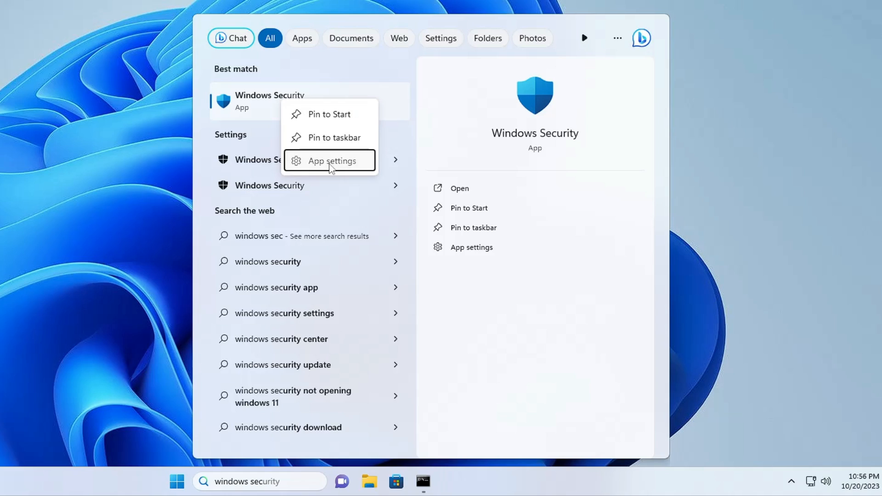
pyautogui.click(334, 161)
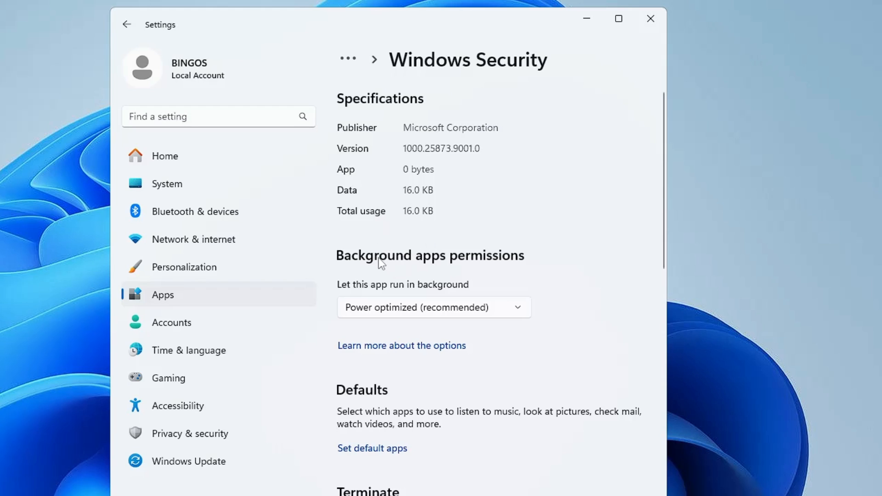
# Step: Repair and then reset the Windows Security app in its advanced options, then close Settings
pyautogui.scroll(-3)
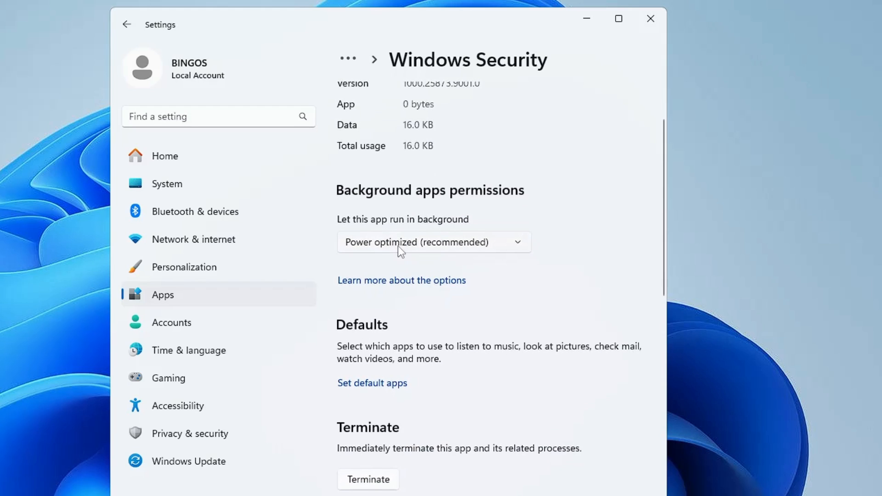
pyautogui.click(433, 242)
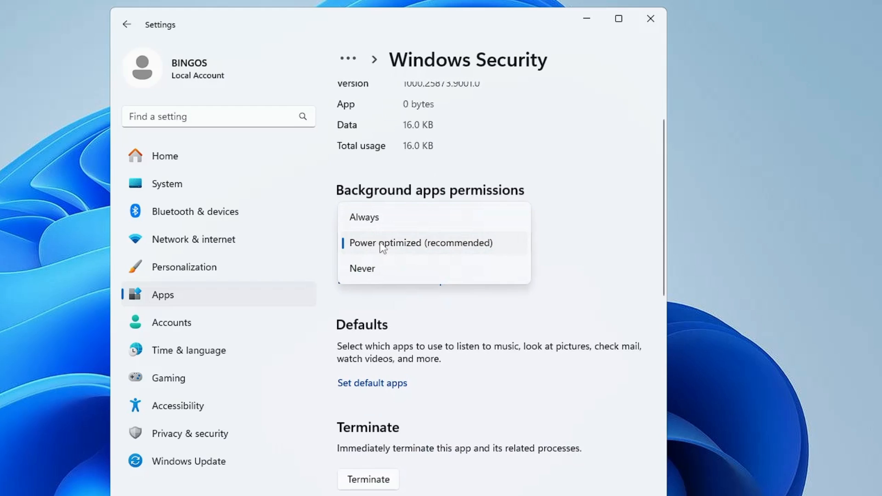
pyautogui.moveTo(373, 225)
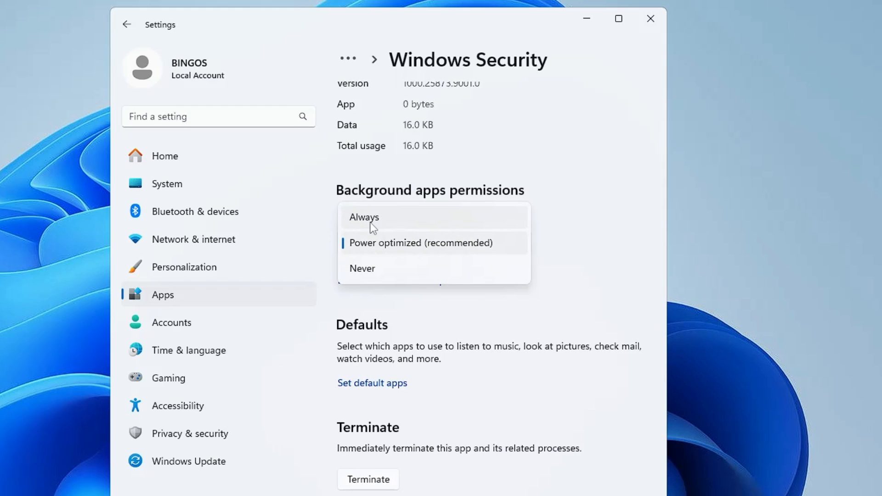
pyautogui.moveTo(372, 279)
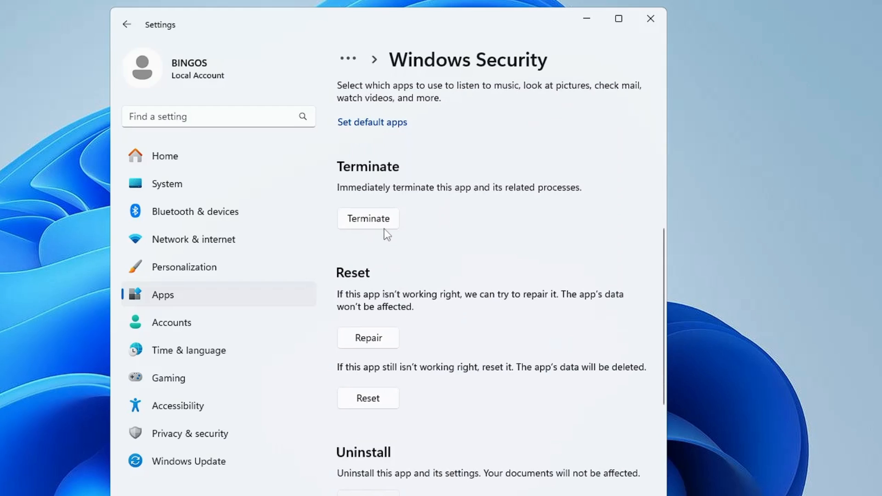
pyautogui.moveTo(366, 281)
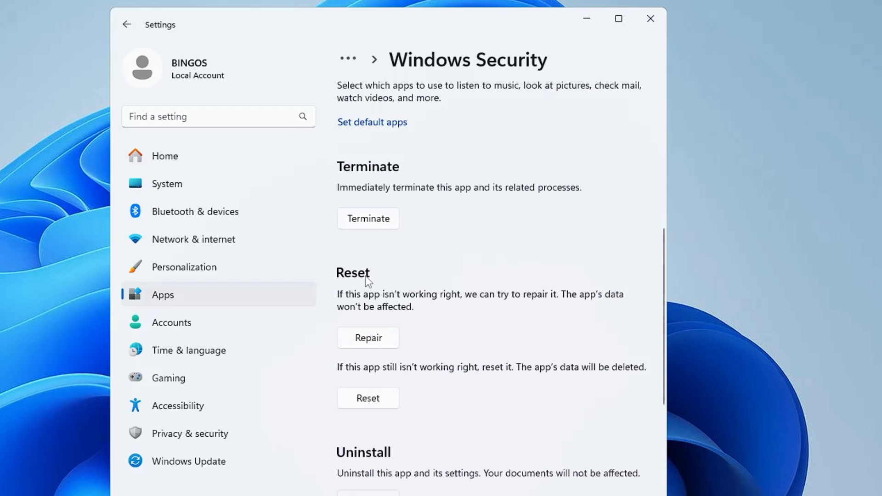
pyautogui.moveTo(375, 343)
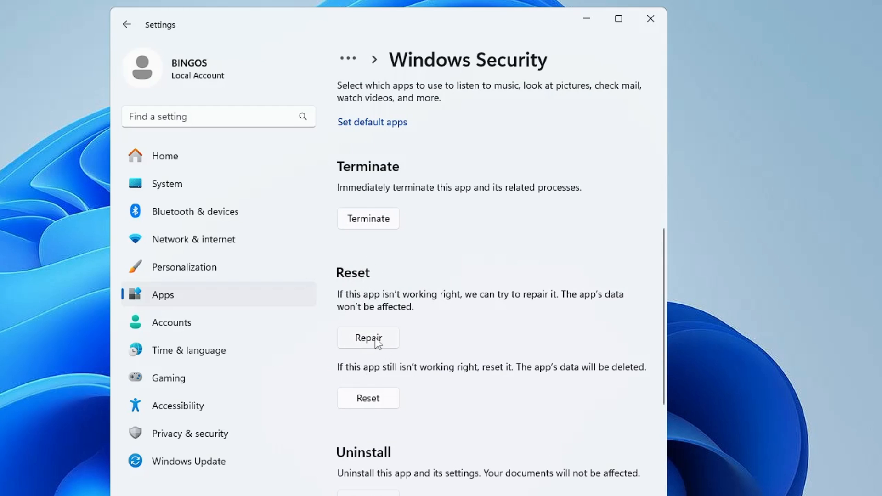
pyautogui.click(368, 338)
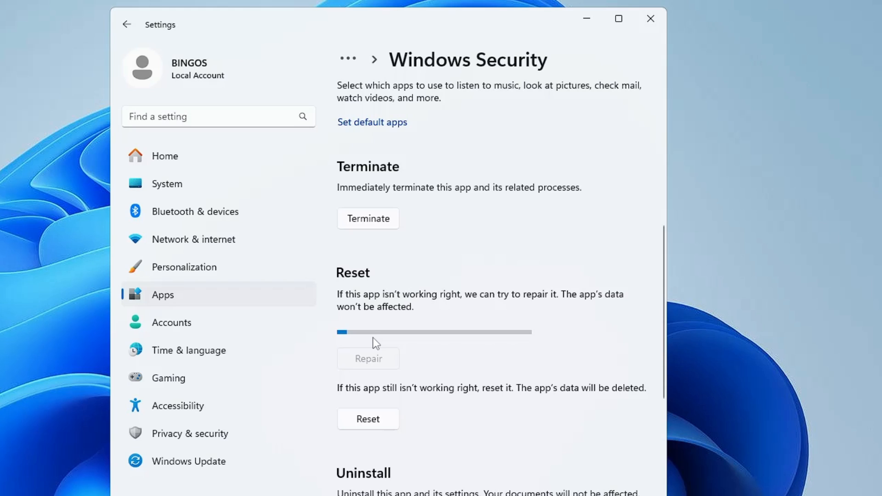
pyautogui.click(368, 419)
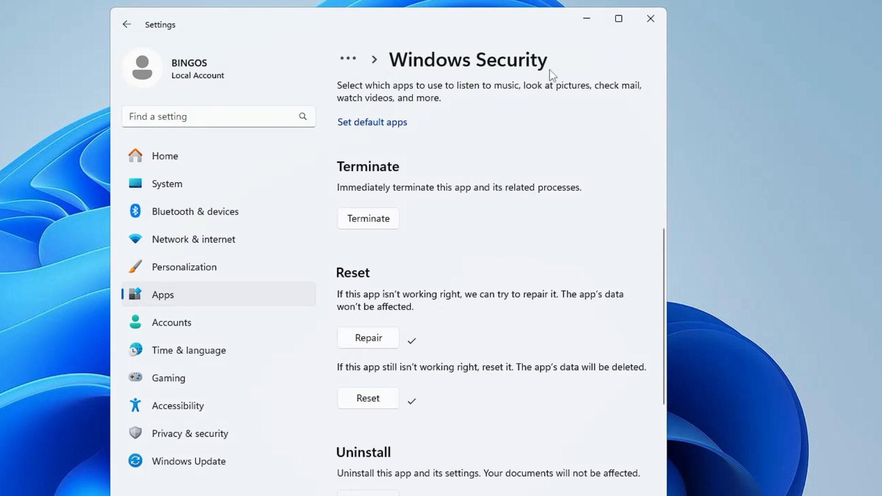
pyautogui.click(650, 18)
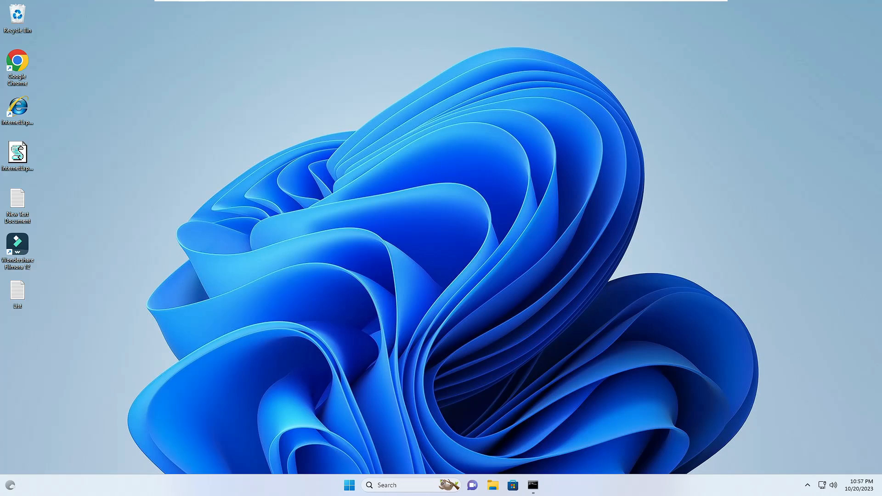
# Step: Launch Registry Editor by searching regedit
pyautogui.click(394, 485)
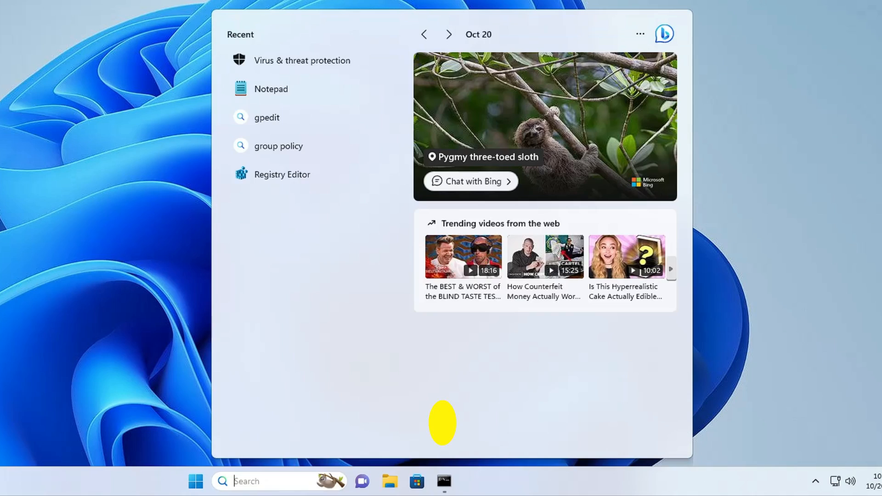
pyautogui.write('regedit')
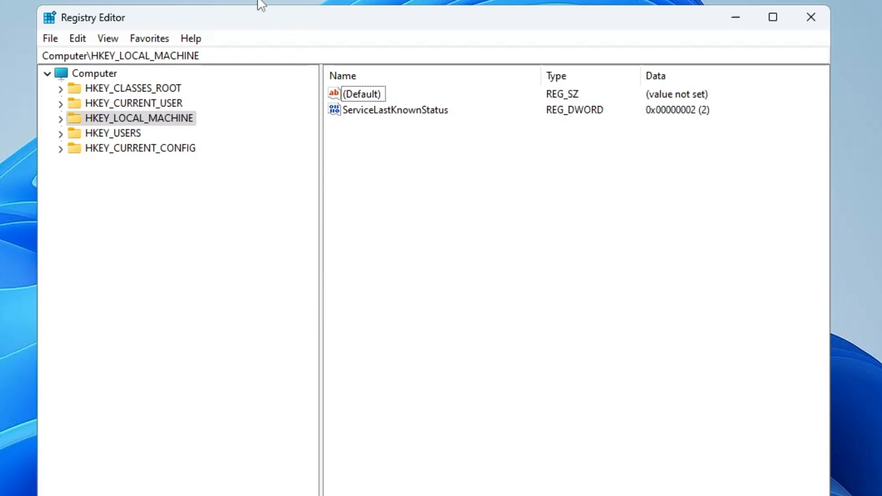
pyautogui.moveTo(90, 130)
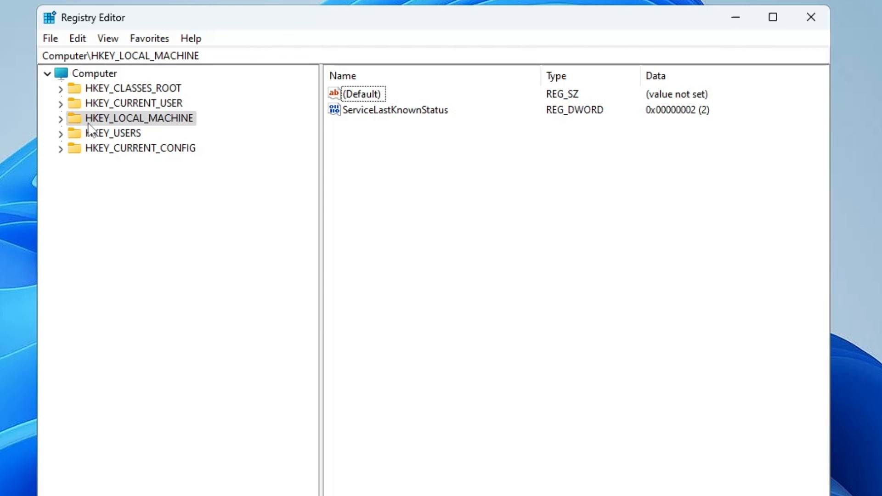
# Step: Navigate to HKLM\SYSTEM\CurrentControlSet\Services\wscsvc in the registry tree
pyautogui.click(62, 118)
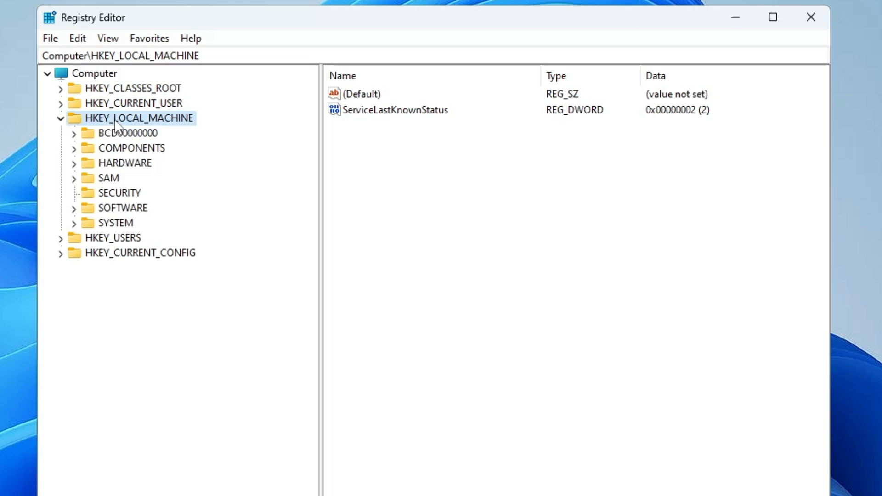
pyautogui.moveTo(131, 237)
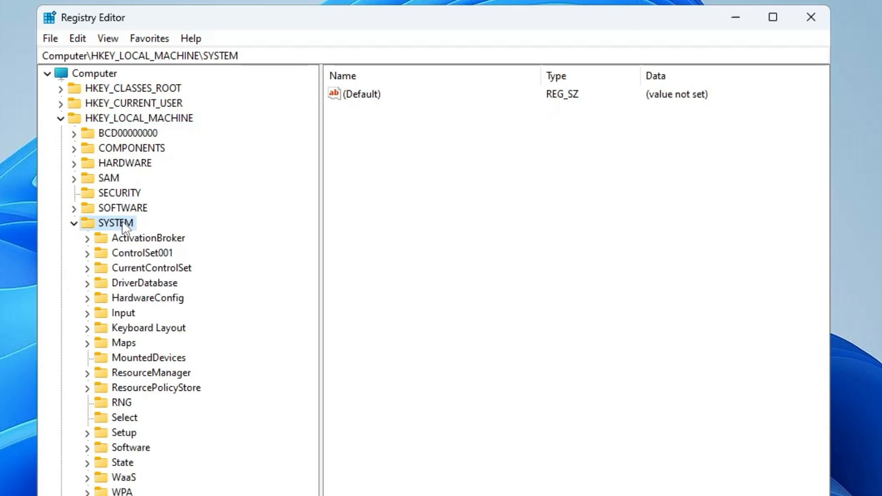
pyautogui.click(152, 267)
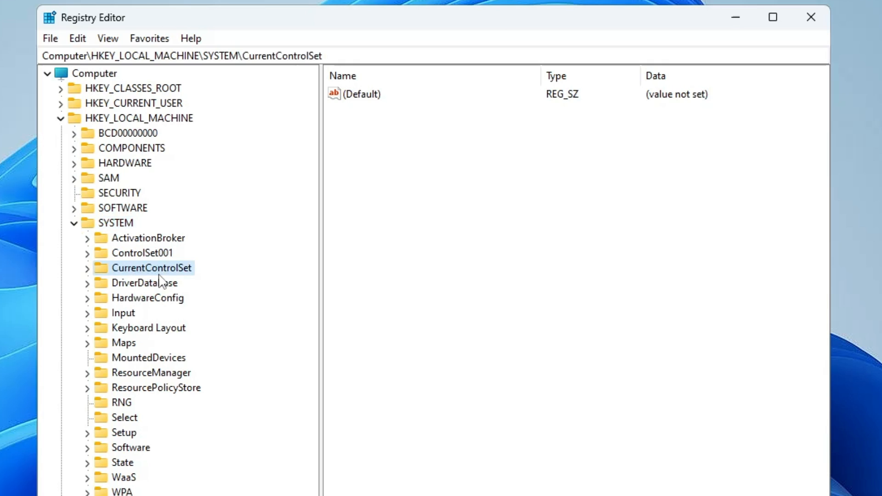
pyautogui.click(87, 267)
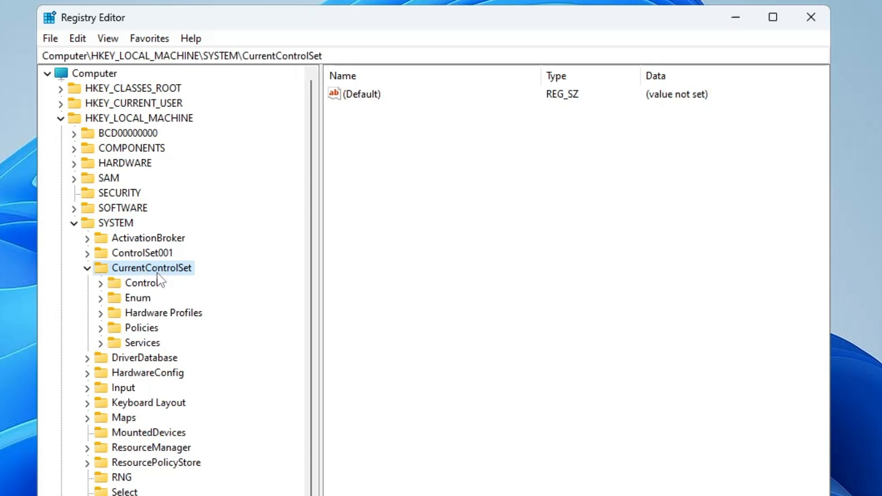
pyautogui.click(144, 342)
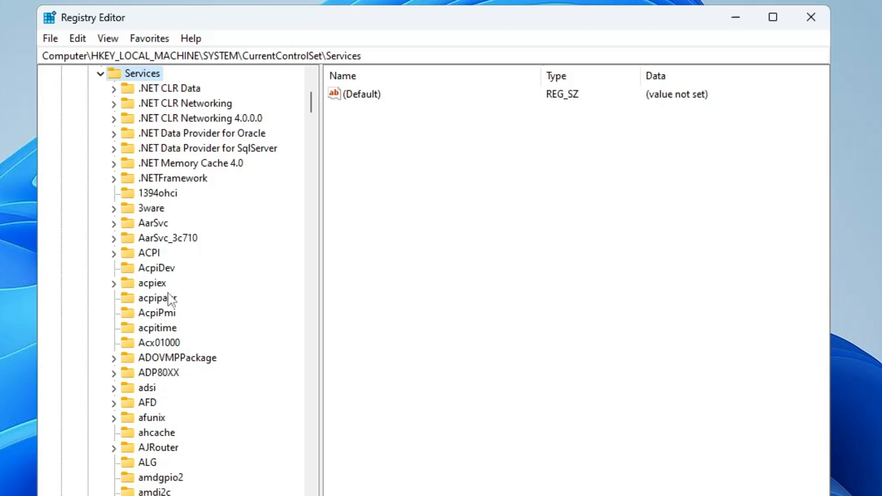
pyautogui.click(148, 253)
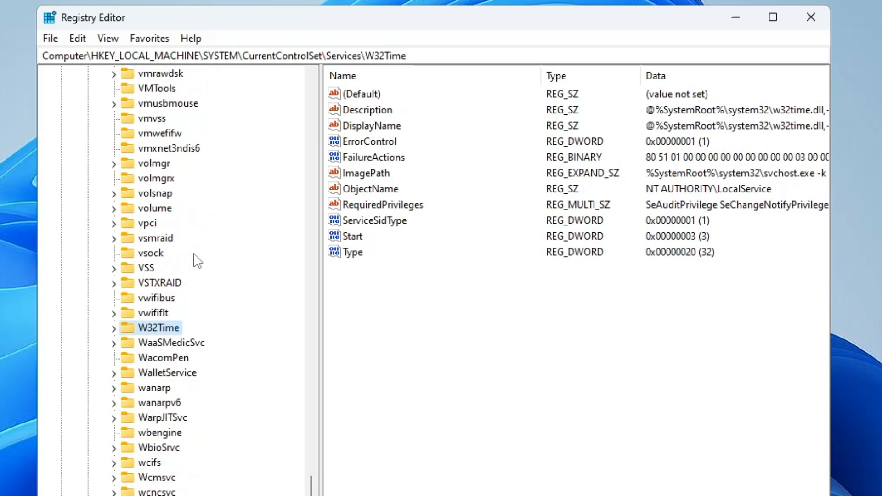
pyautogui.scroll(-3)
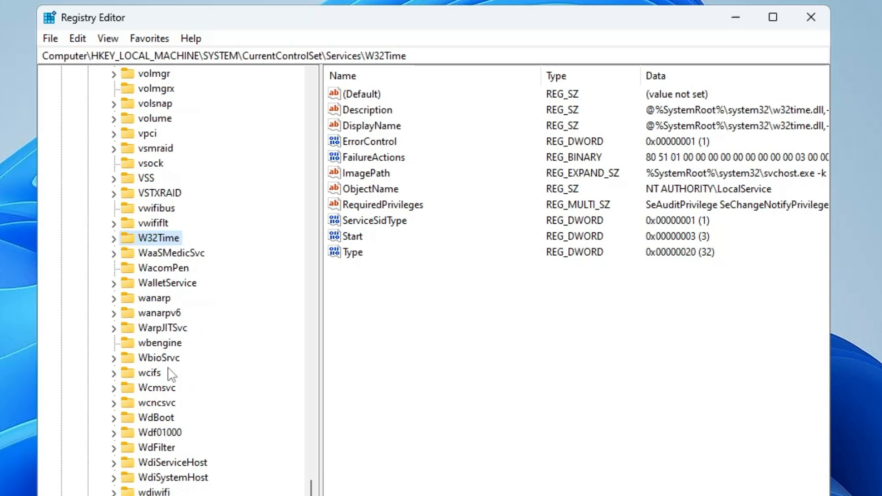
pyautogui.moveTo(163, 401)
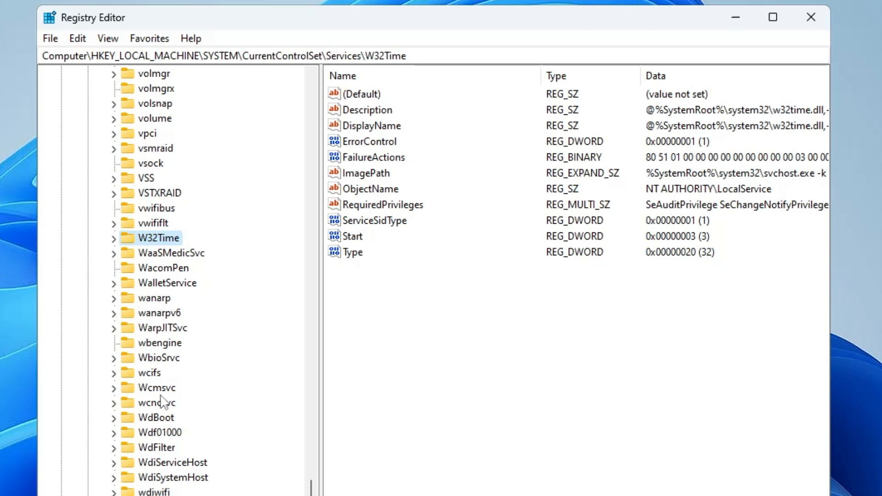
pyautogui.click(158, 282)
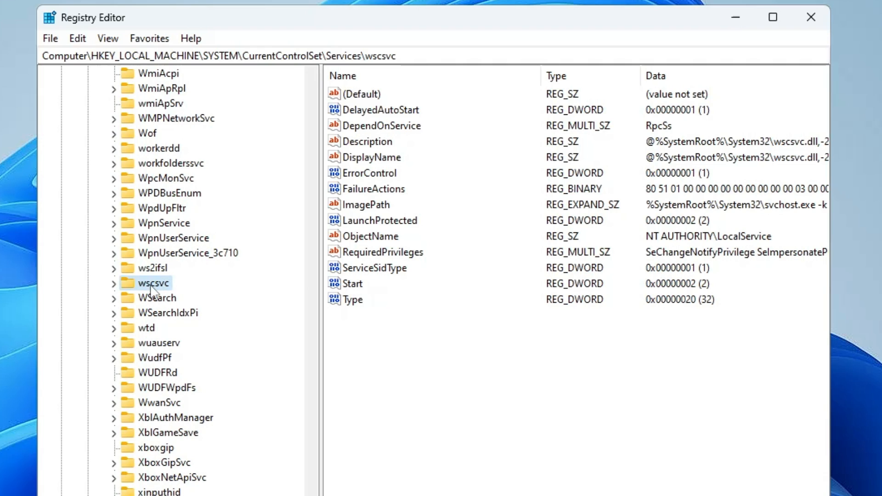
pyautogui.moveTo(365, 297)
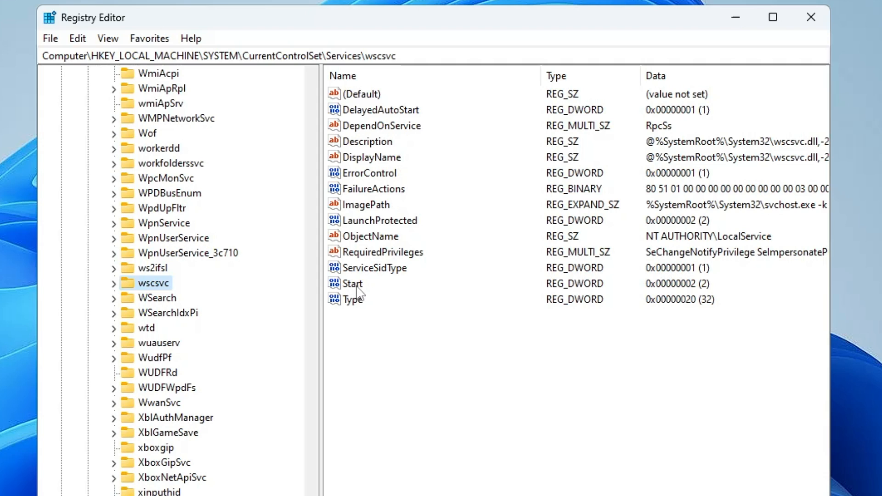
# Step: Review the wscsvc Start value (2), confirm it with OK, and close Registry Editor
pyautogui.doubleClick(353, 283)
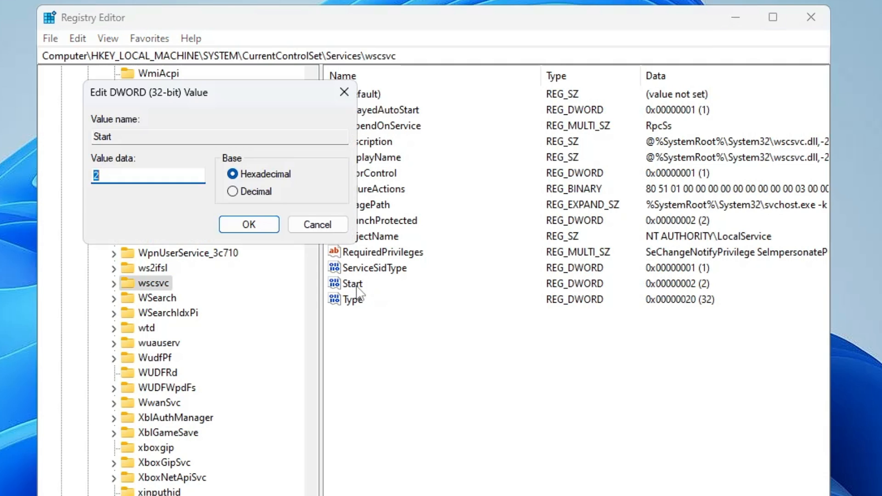
pyautogui.moveTo(131, 174)
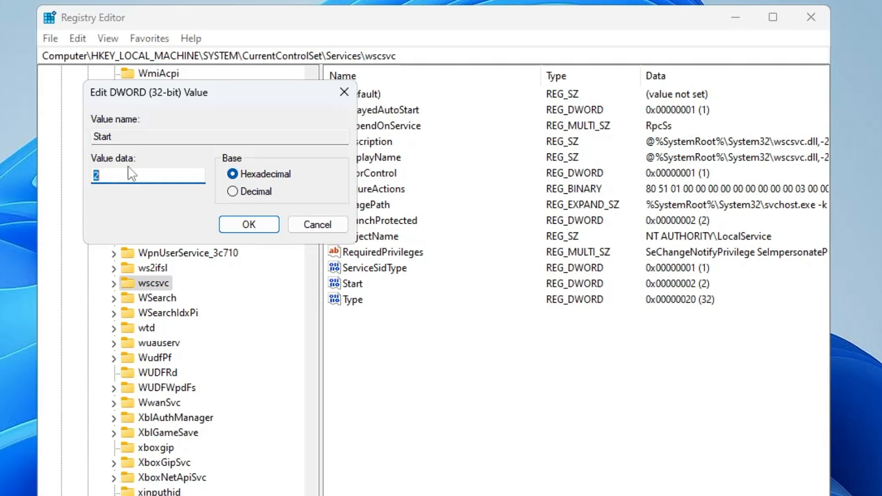
pyautogui.click(248, 224)
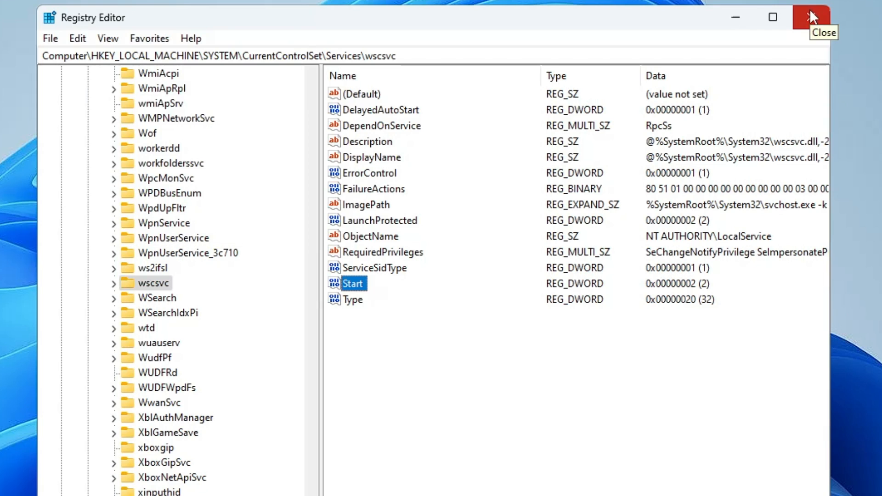
pyautogui.click(810, 16)
pyautogui.write('gpedi')
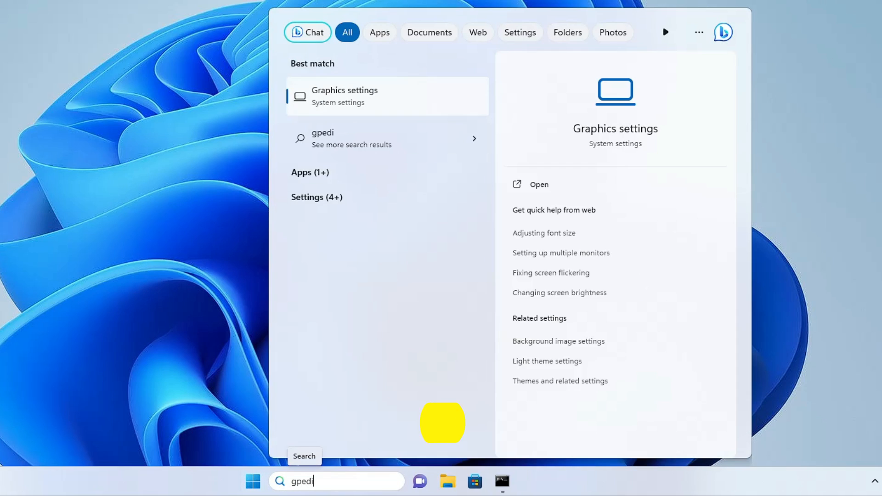
# Step: Launch Local Group Policy Editor by searching gpedit.msc
pyautogui.write('t.msc')
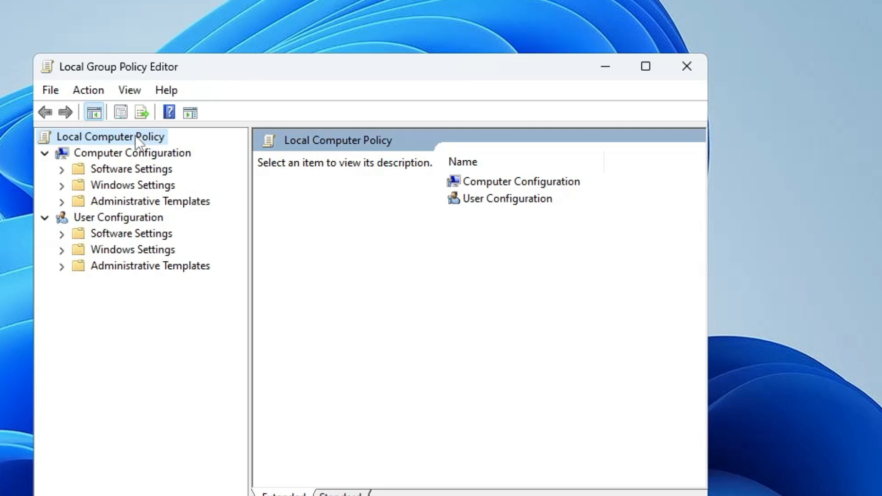
pyautogui.moveTo(98, 159)
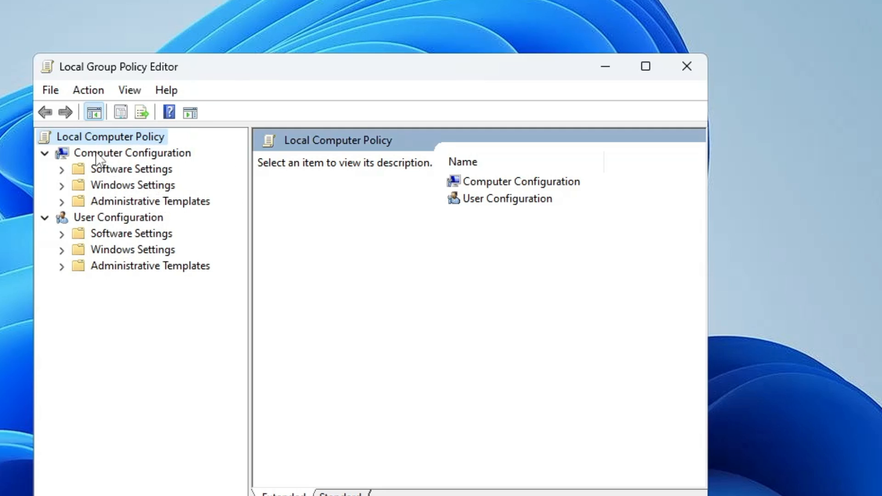
# Step: Drill into Computer Configuration > Administrative Templates > Windows Components > Microsoft Defender Antivirus
pyautogui.click(150, 201)
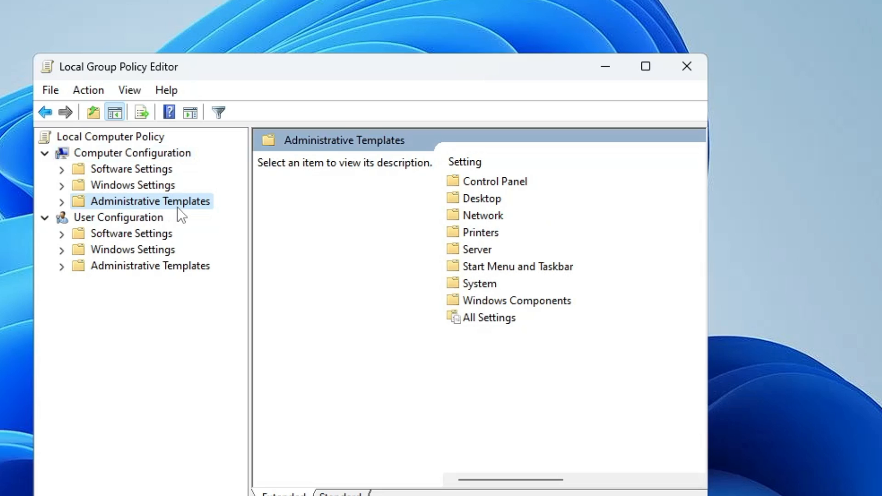
pyautogui.click(61, 201)
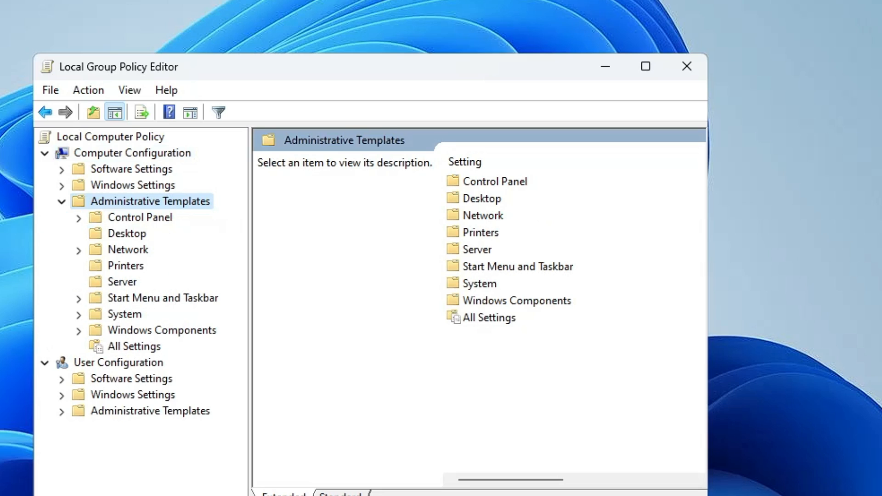
pyautogui.click(517, 299)
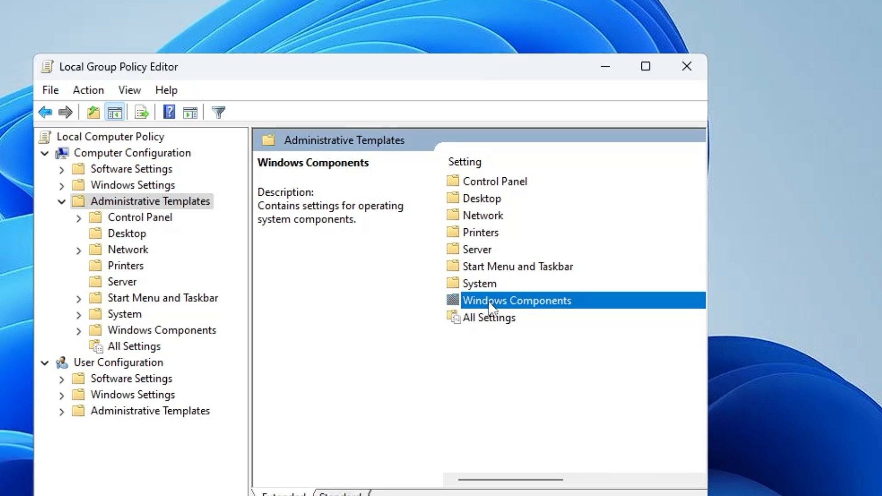
pyautogui.doubleClick(516, 299)
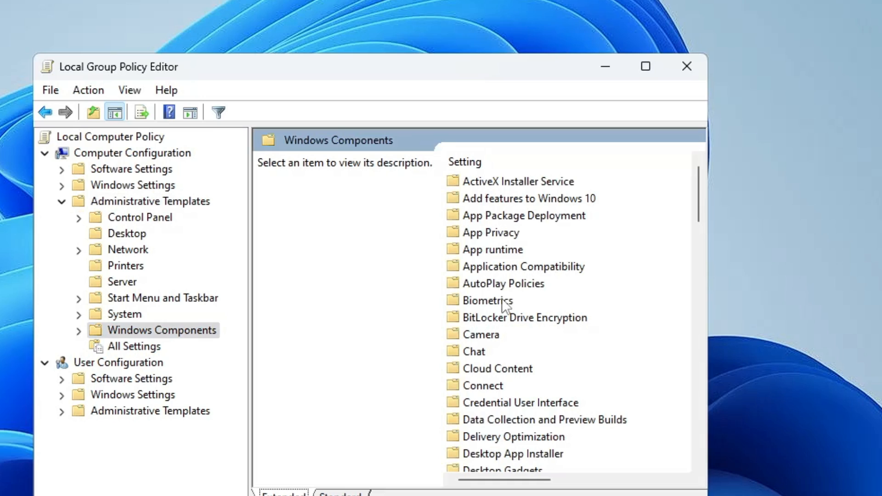
pyautogui.scroll(-3)
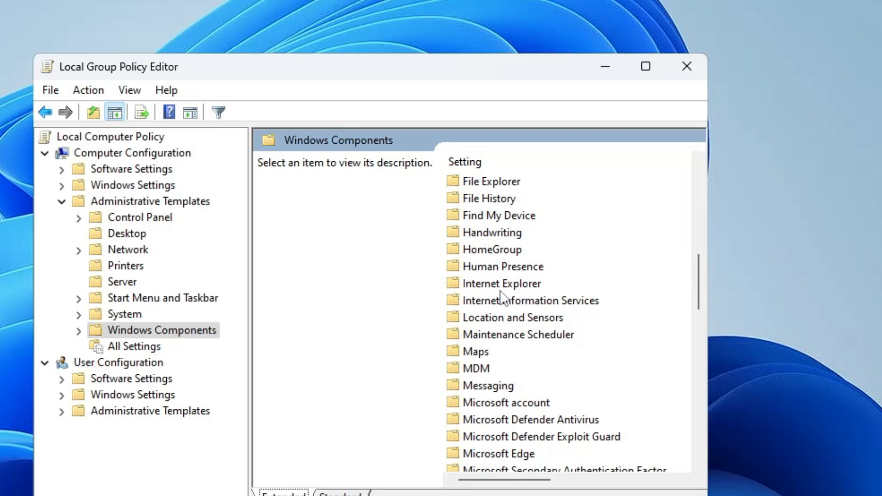
pyautogui.scroll(-3)
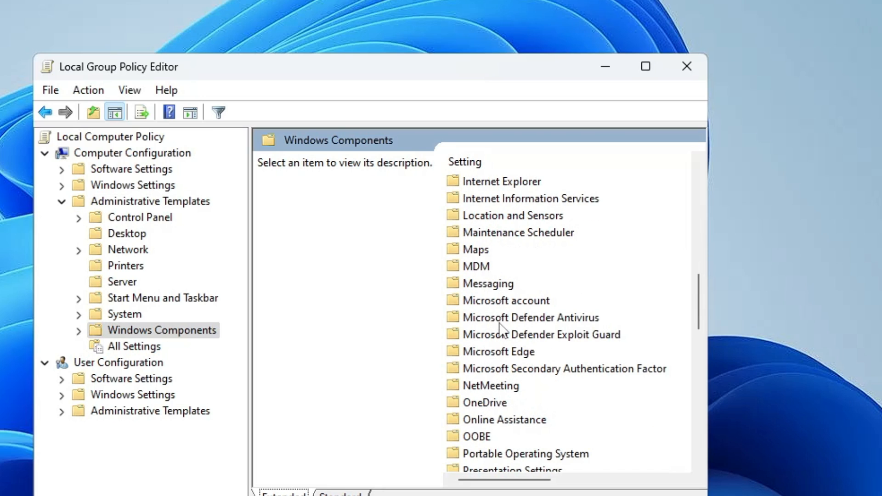
pyautogui.doubleClick(539, 316)
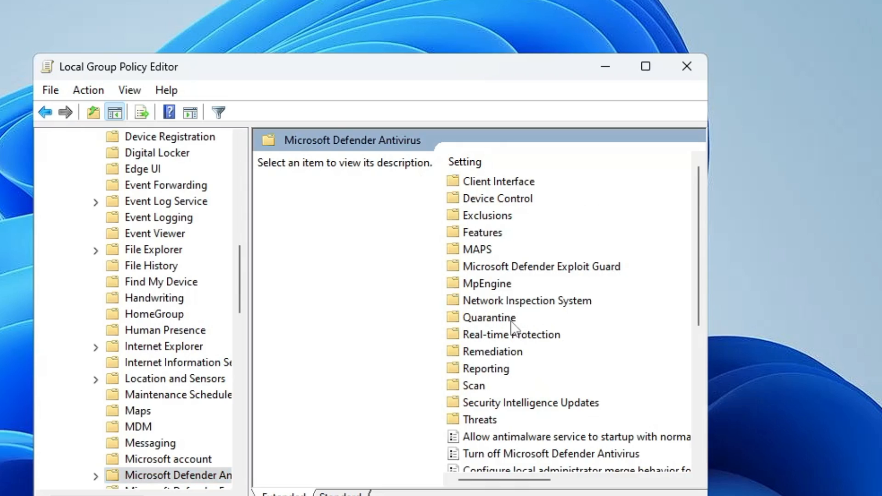
# Step: Enter the Real-time Protection folder and select the Turn off real-time protection policy
pyautogui.click(510, 333)
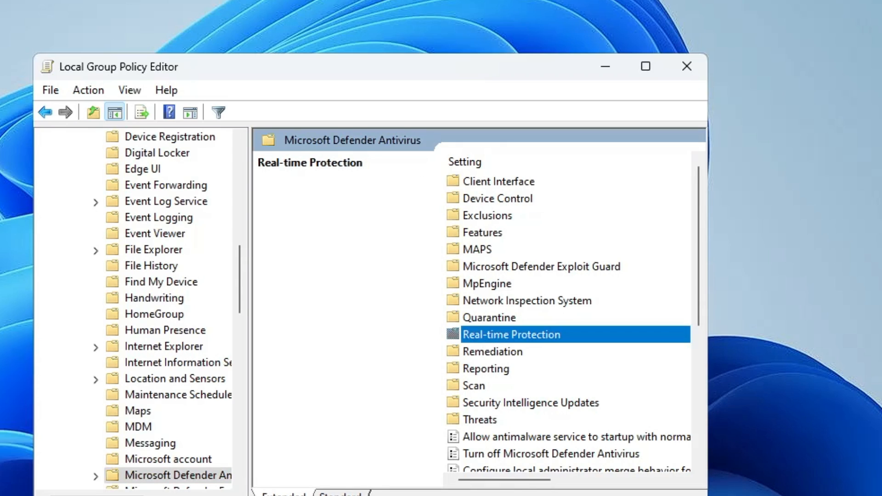
pyautogui.moveTo(503, 339)
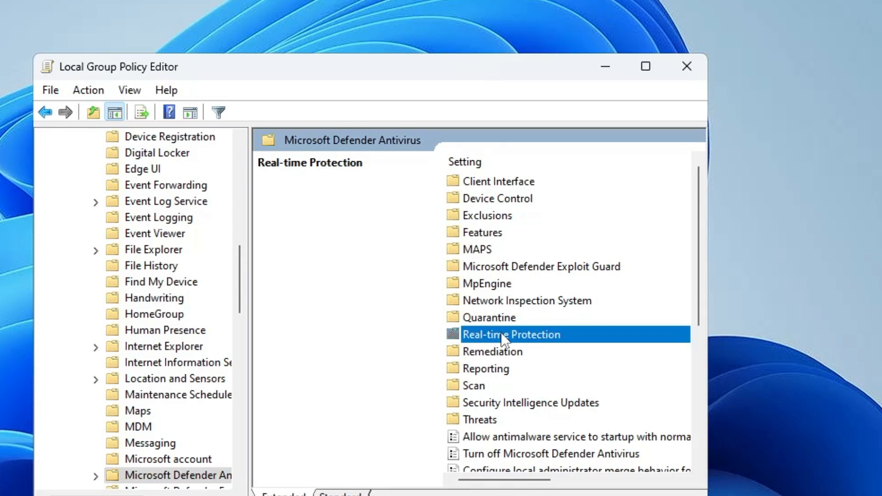
pyautogui.doubleClick(510, 334)
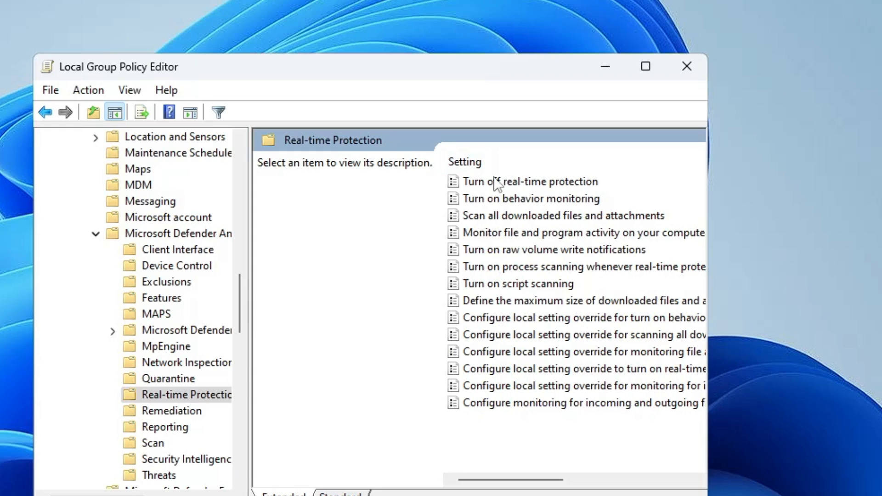
pyautogui.click(529, 181)
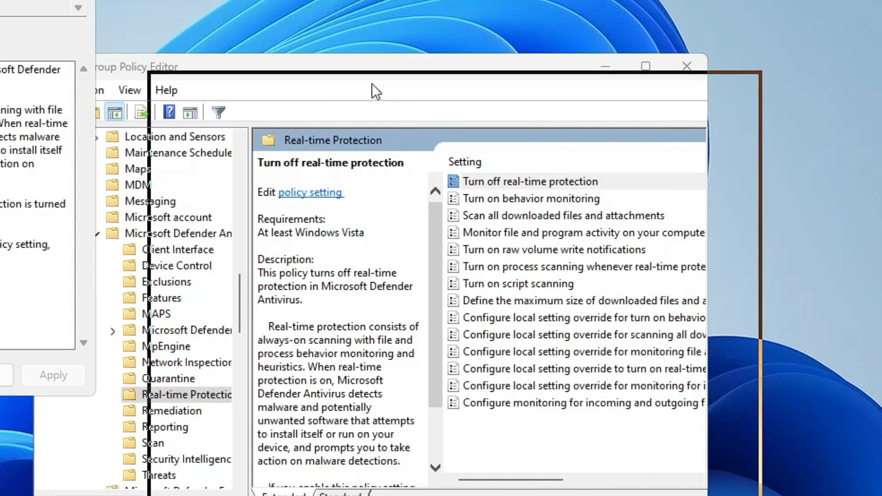
# Step: Change Turn off real-time protection from Enabled to Not Configured, then close Group Policy Editor
pyautogui.doubleClick(529, 181)
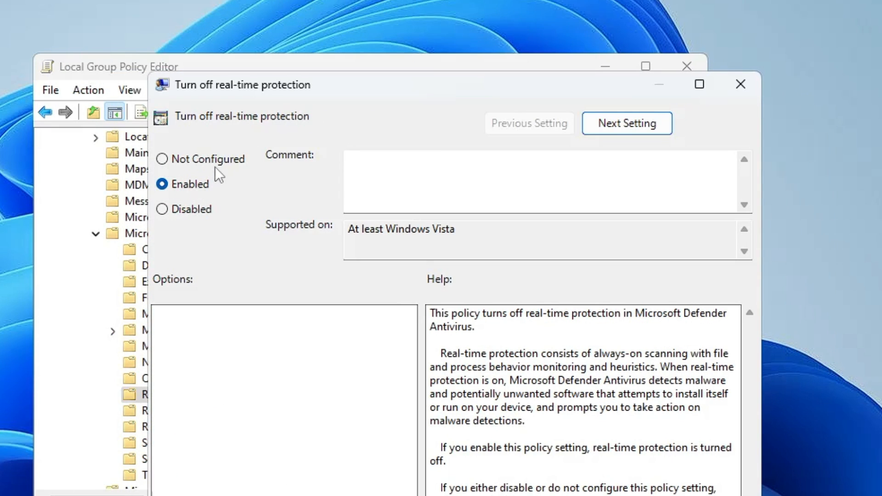
pyautogui.moveTo(189, 167)
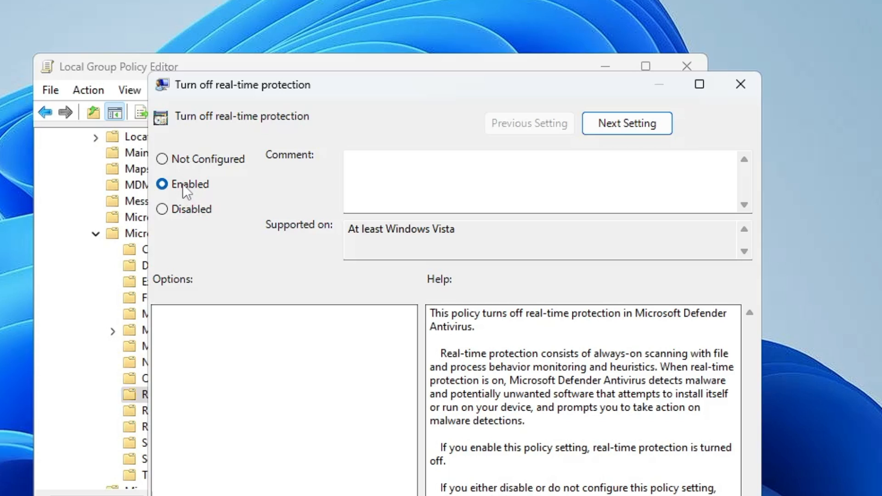
pyautogui.moveTo(163, 160)
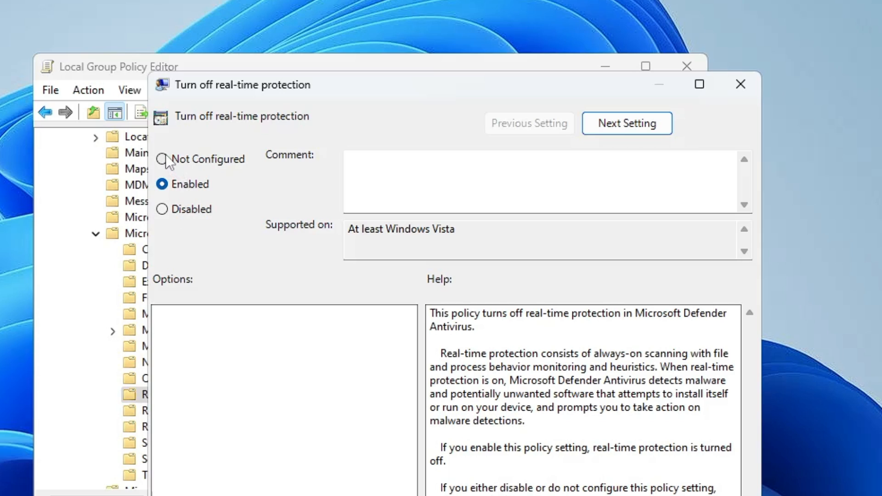
pyautogui.click(162, 159)
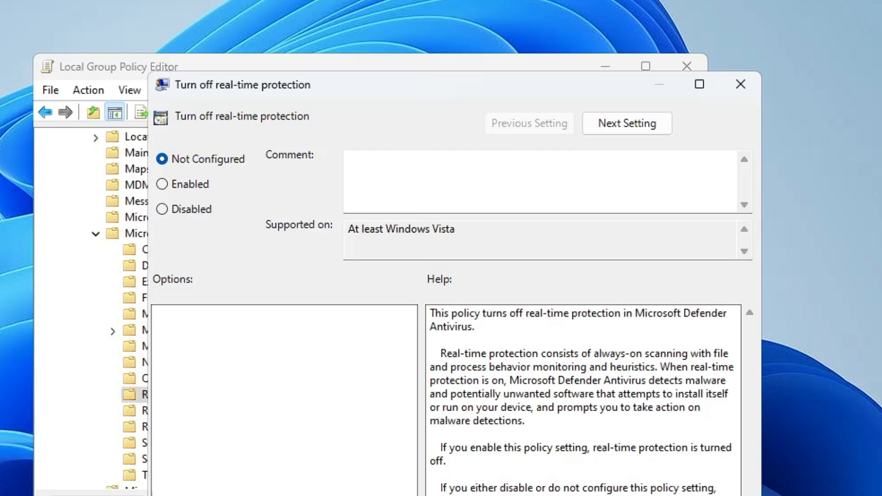
pyautogui.click(740, 85)
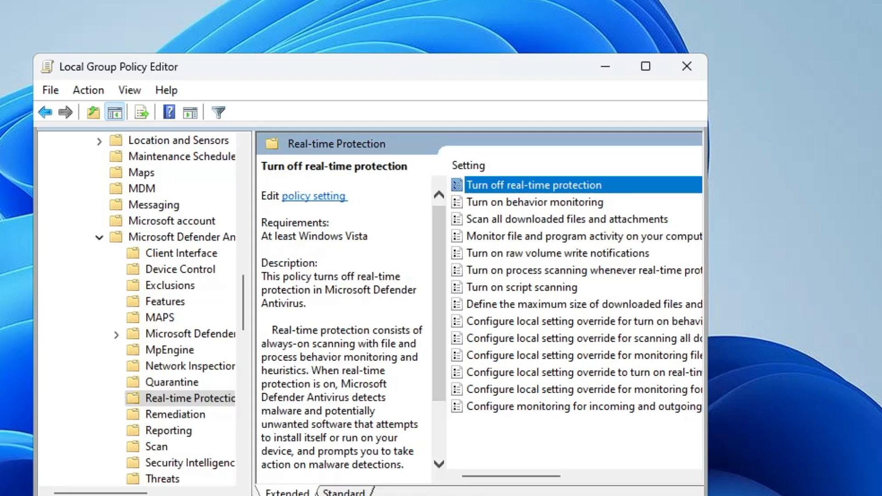
pyautogui.click(685, 66)
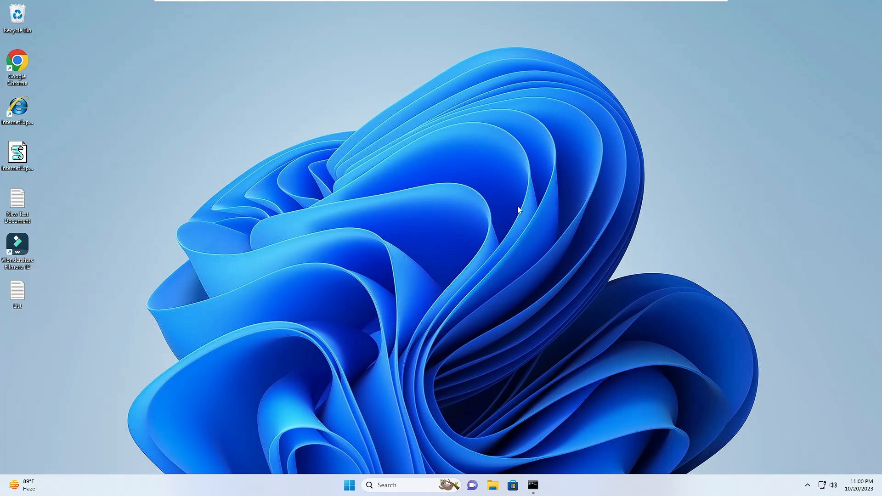
pyautogui.moveTo(309, 103)
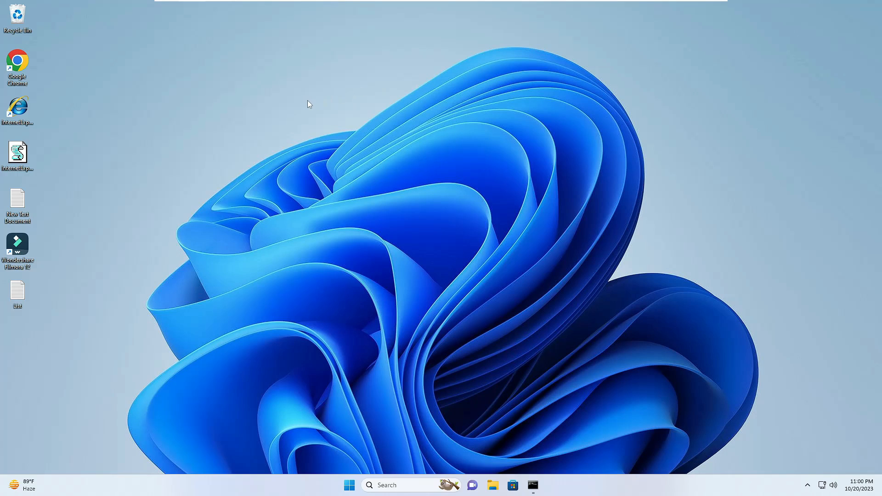
pyautogui.moveTo(304, 105)
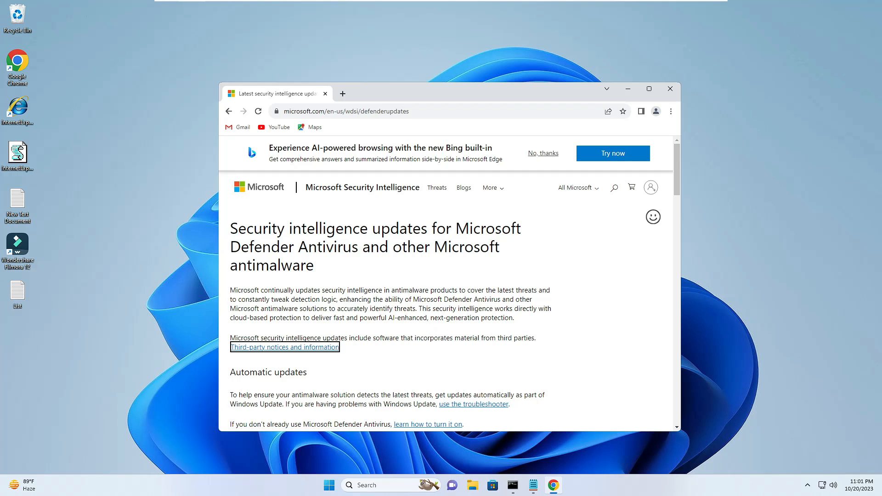
# Step: Download the 64-bit Microsoft Defender Antivirus definitions (mpam-fe.exe) from the manual download section
pyautogui.scroll(-3)
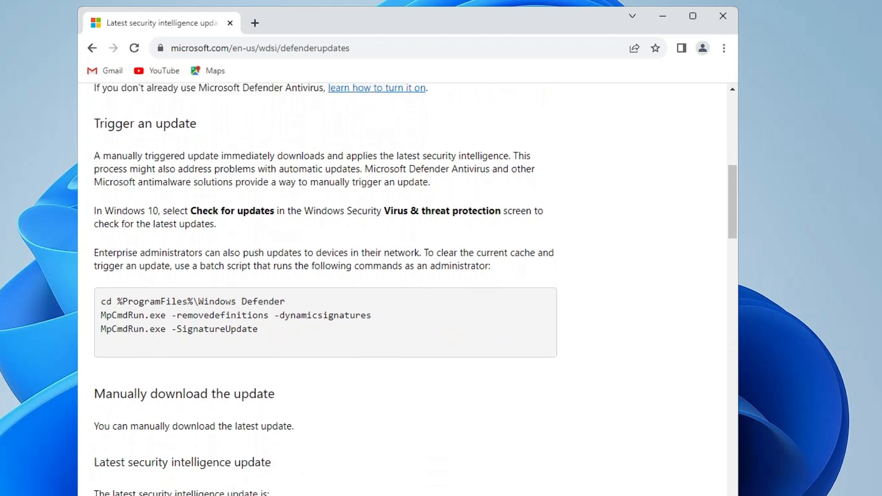
pyautogui.scroll(-3)
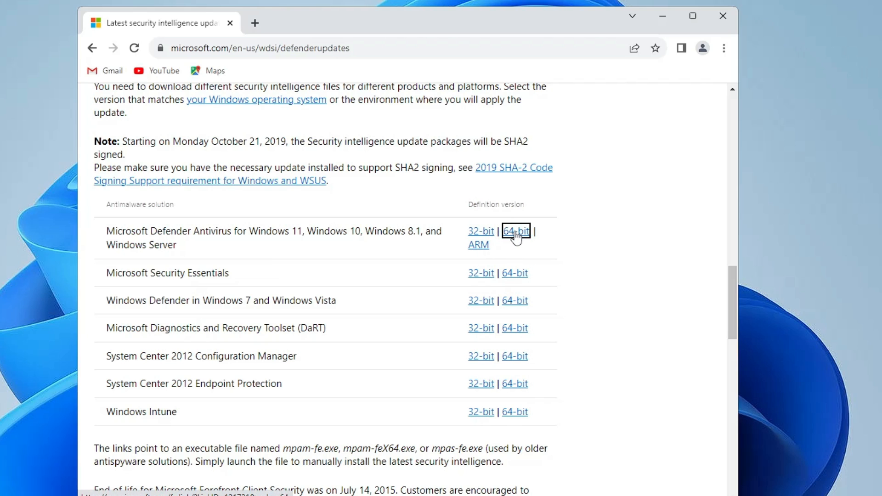
pyautogui.click(515, 231)
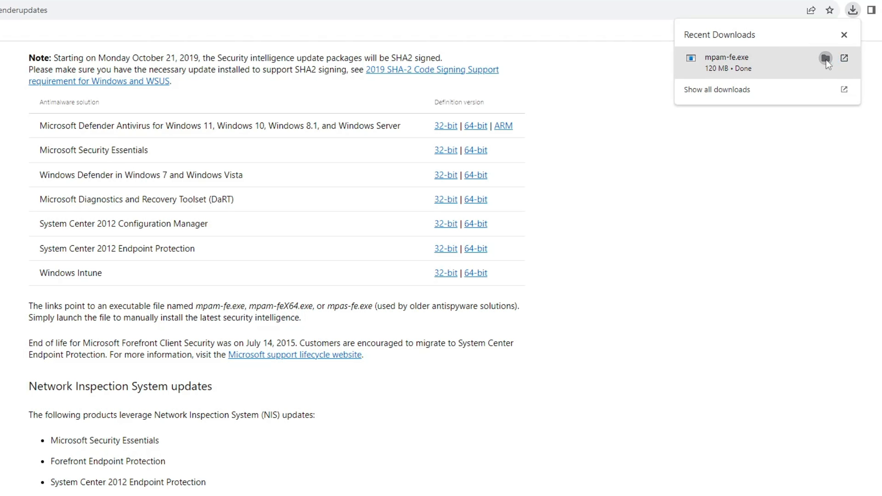
# Step: Run mpam-fe from Downloads as administrator and approve the User Account Control prompt
pyautogui.click(843, 58)
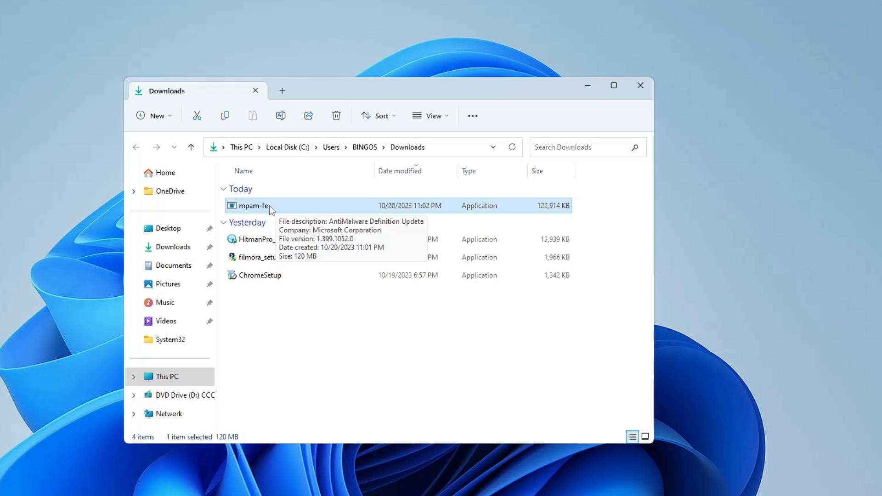
pyautogui.rightClick(257, 205)
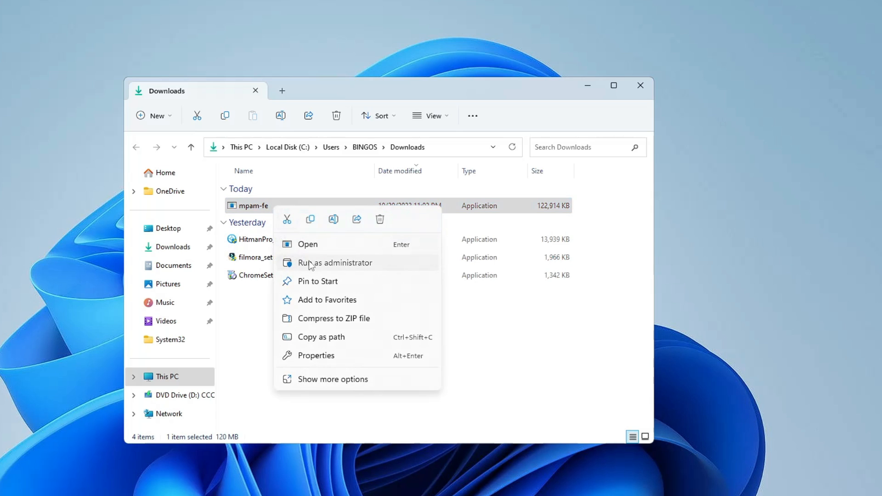
pyautogui.click(335, 262)
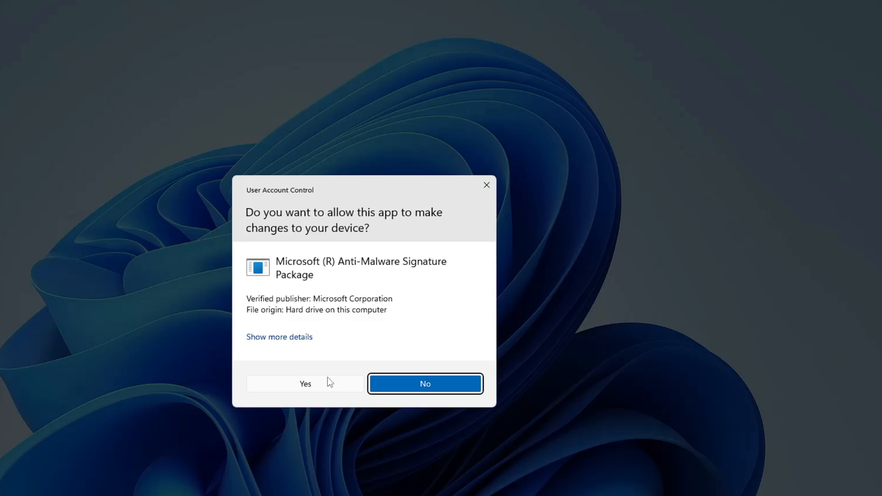
pyautogui.click(424, 384)
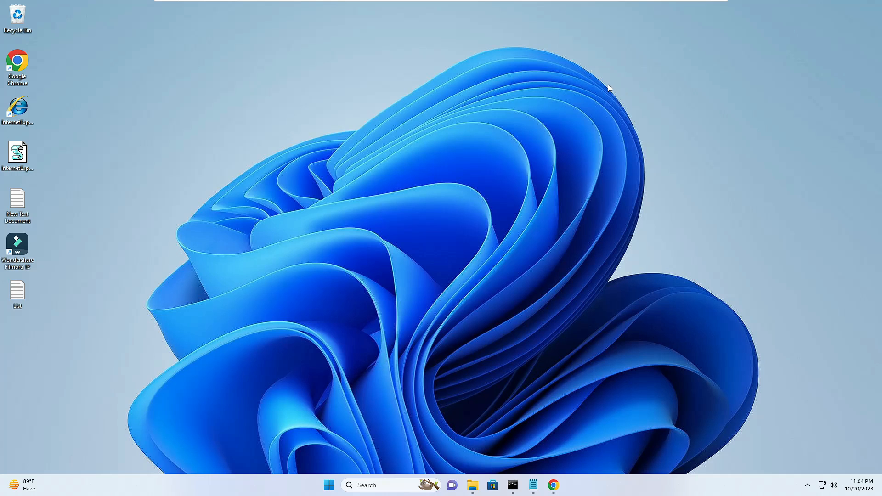